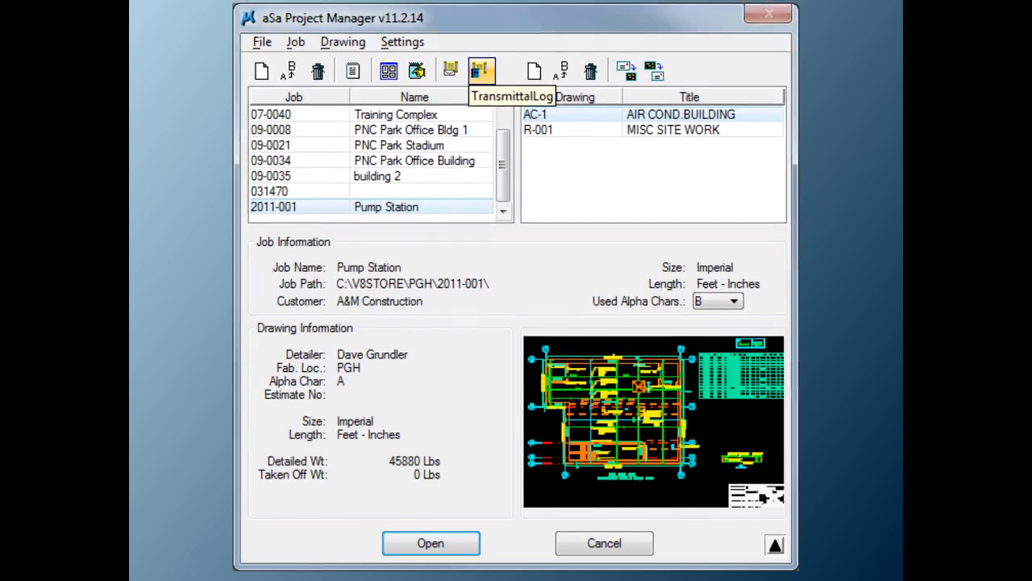
# Open drawing AC-1 from job 2011-001 Pump Station in aSa Project Manager.
pyautogui.click(429, 542)
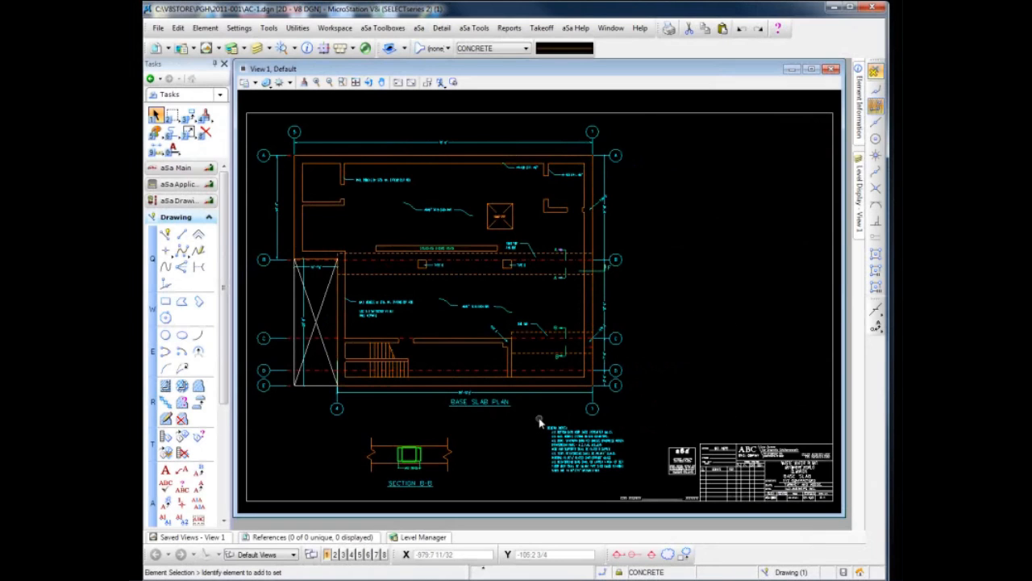
# Activate Place SmartLine with Lines segments and Sharp vertices.
pyautogui.click(585, 450)
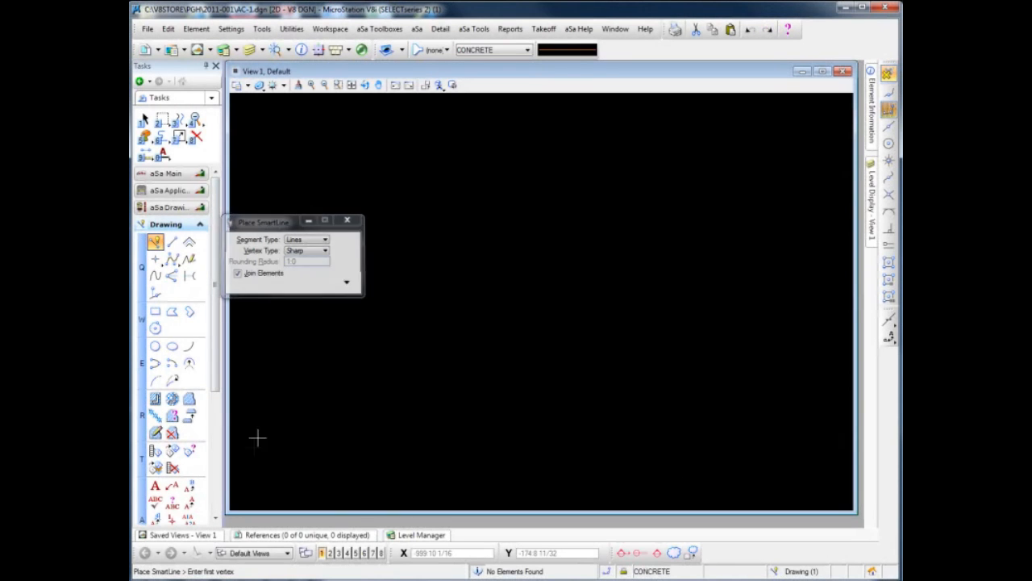
# Place the first two corners of the stepped SmartLine outline.
pyautogui.click(257, 438)
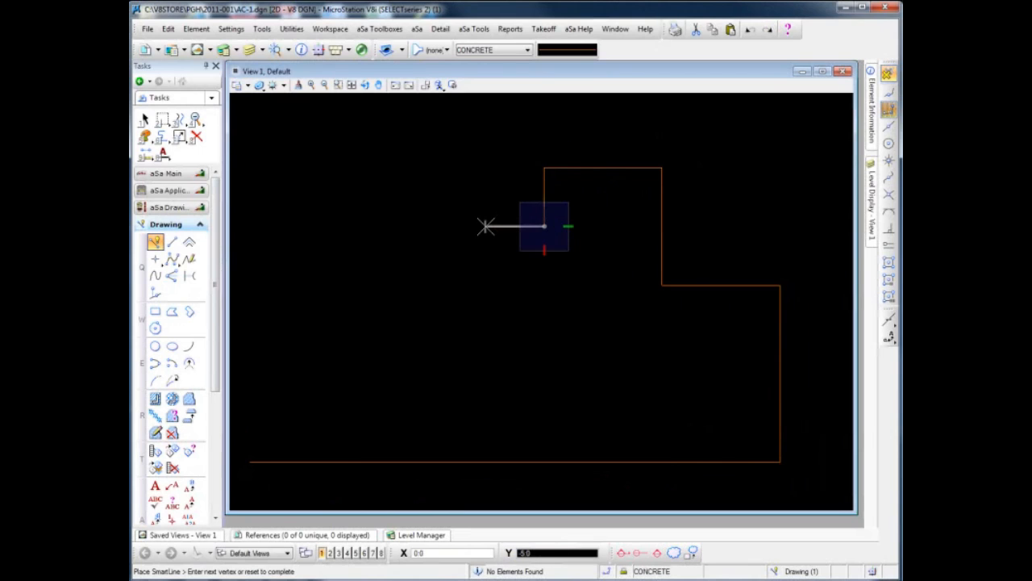
pyautogui.click(250, 462)
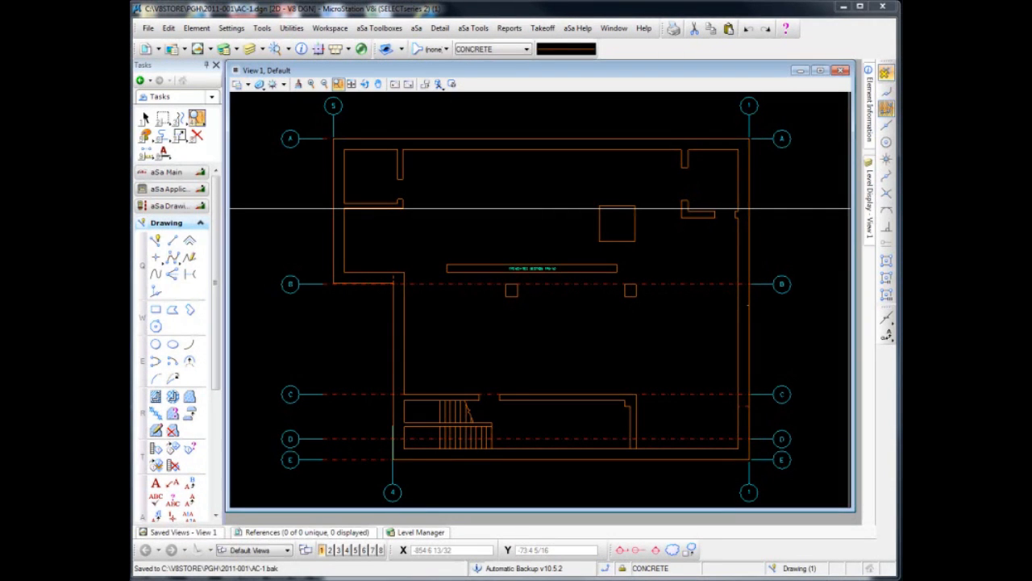
pyautogui.moveTo(717, 351)
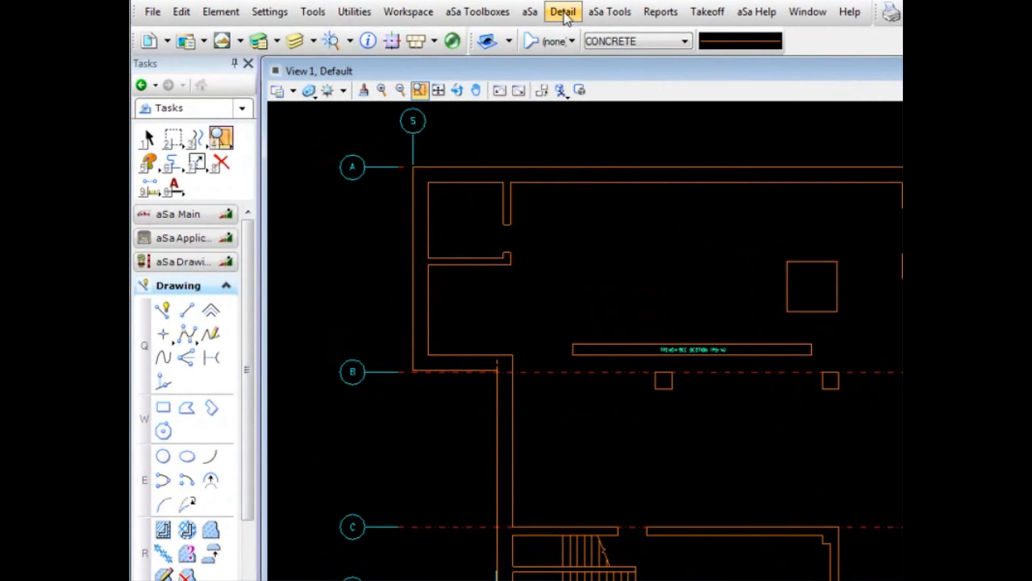
# Browse the Detail, aSa and aSa Toolboxes menus.
pyautogui.click(562, 11)
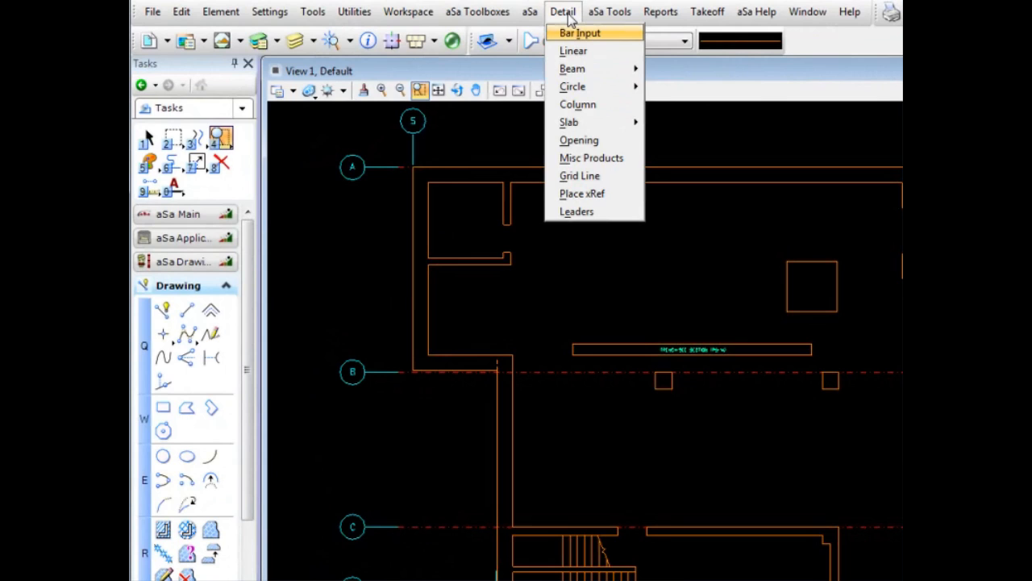
pyautogui.click(530, 12)
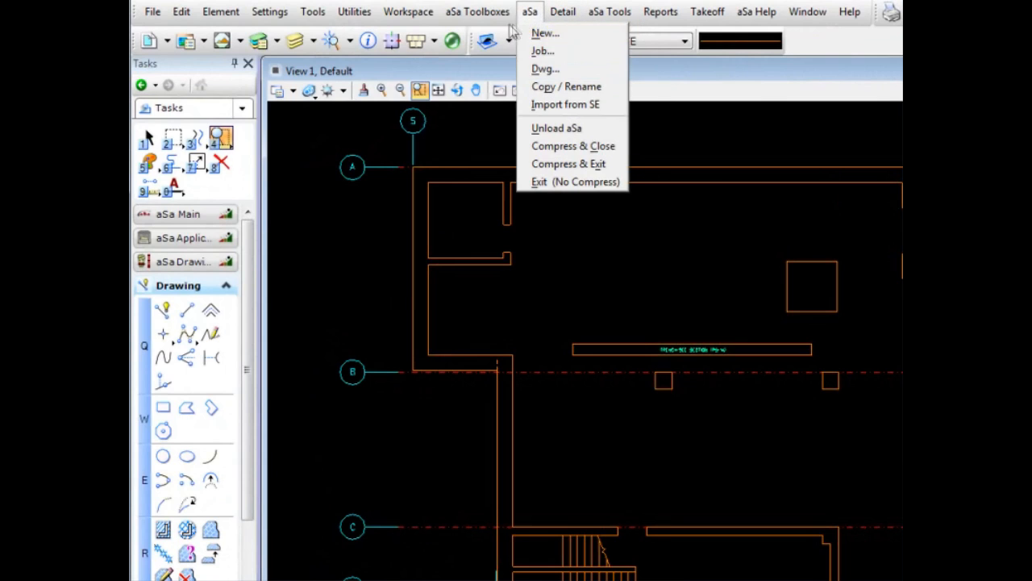
pyautogui.click(476, 11)
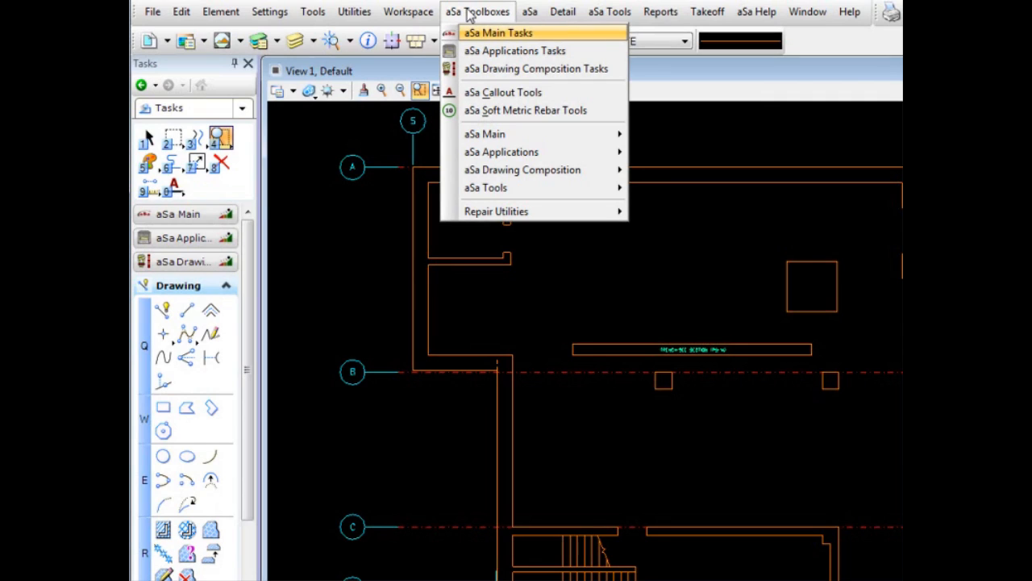
pyautogui.moveTo(470, 23)
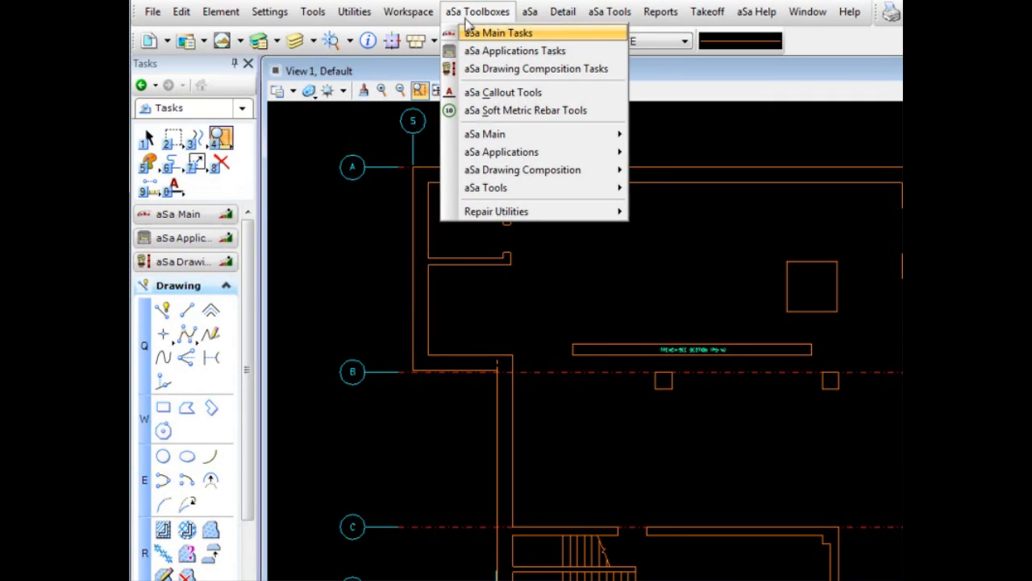
# Browse the Workspace, Edit, aSa Toolboxes and aSa Tools menus.
pyautogui.click(408, 12)
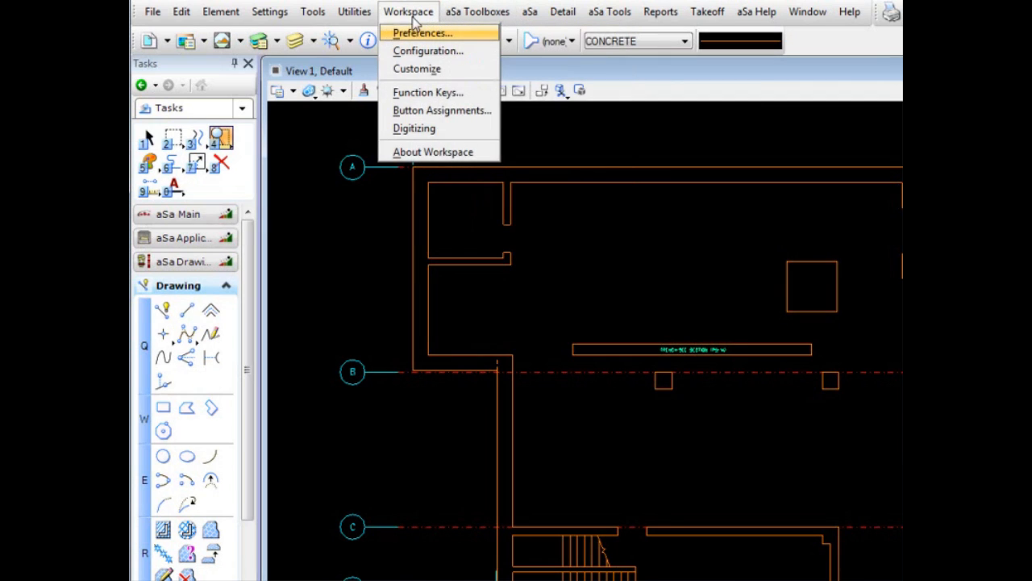
pyautogui.click(312, 12)
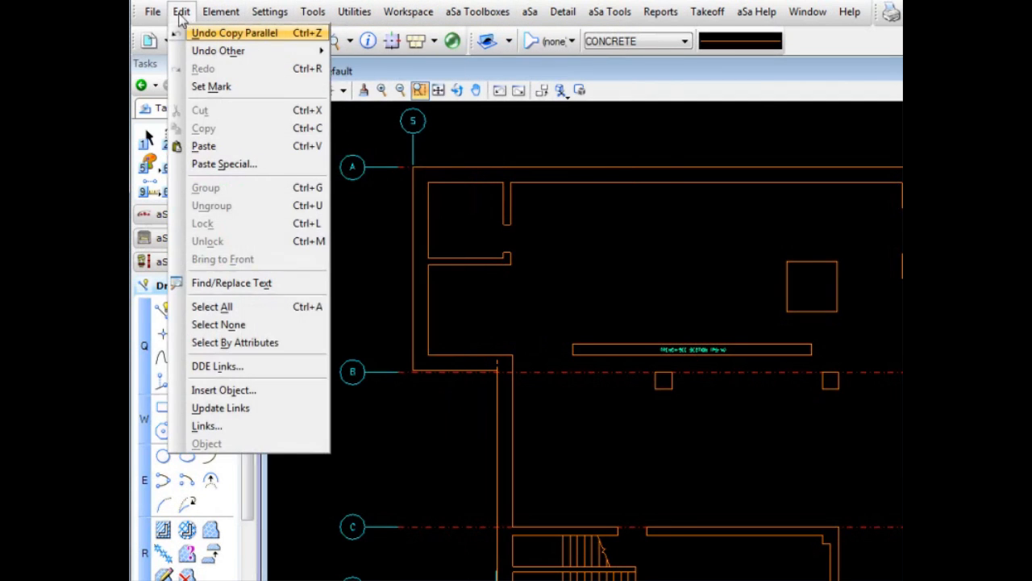
pyautogui.click(477, 11)
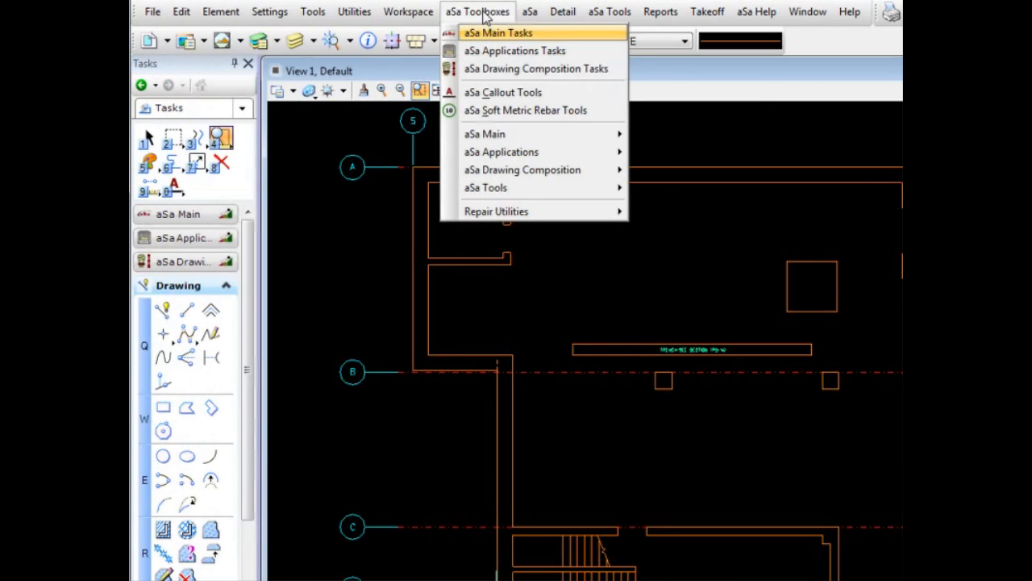
pyautogui.click(610, 12)
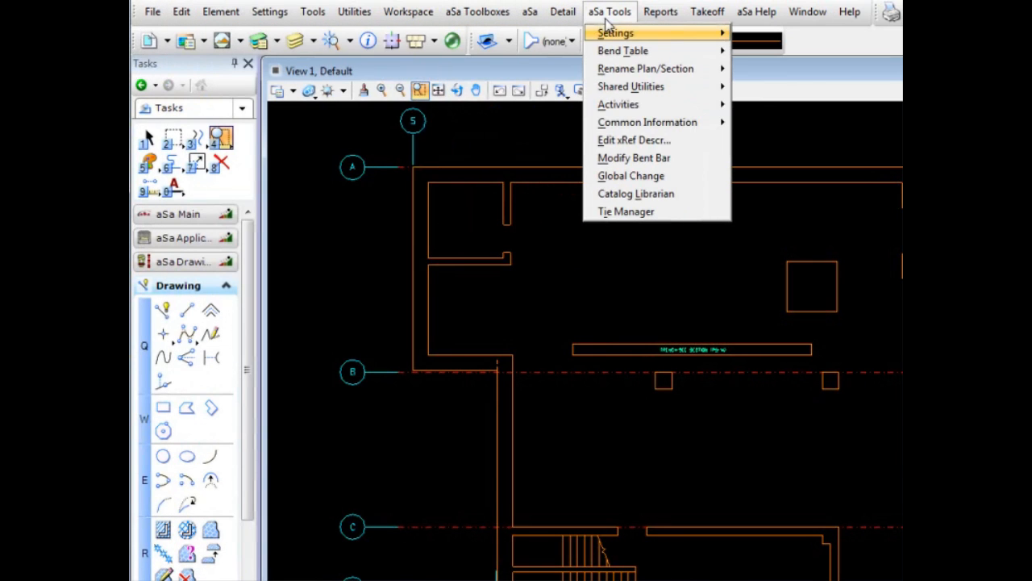
# Browse the Takeoff and aSa Help menus, ending on Detail.
pyautogui.click(707, 11)
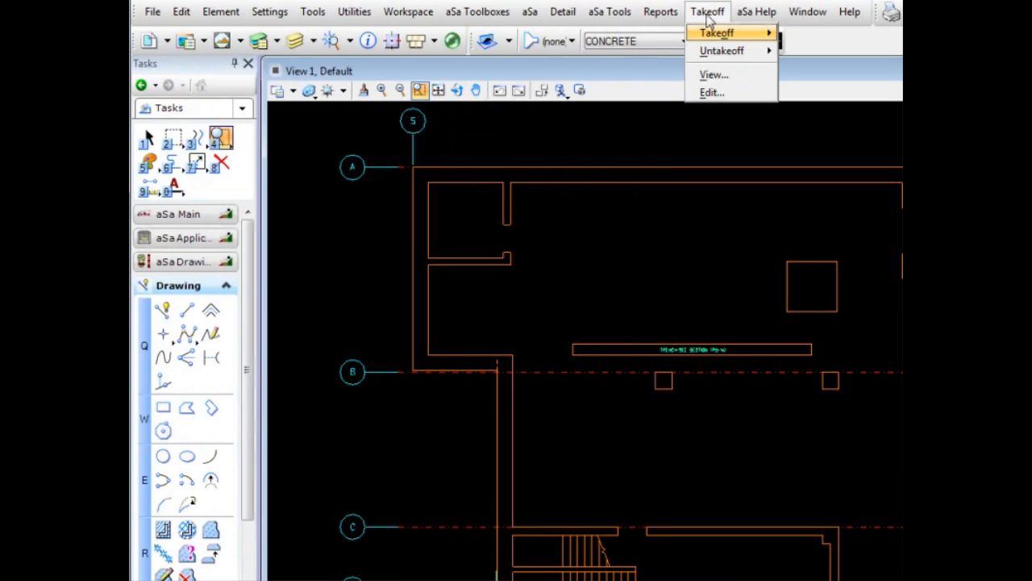
pyautogui.click(757, 12)
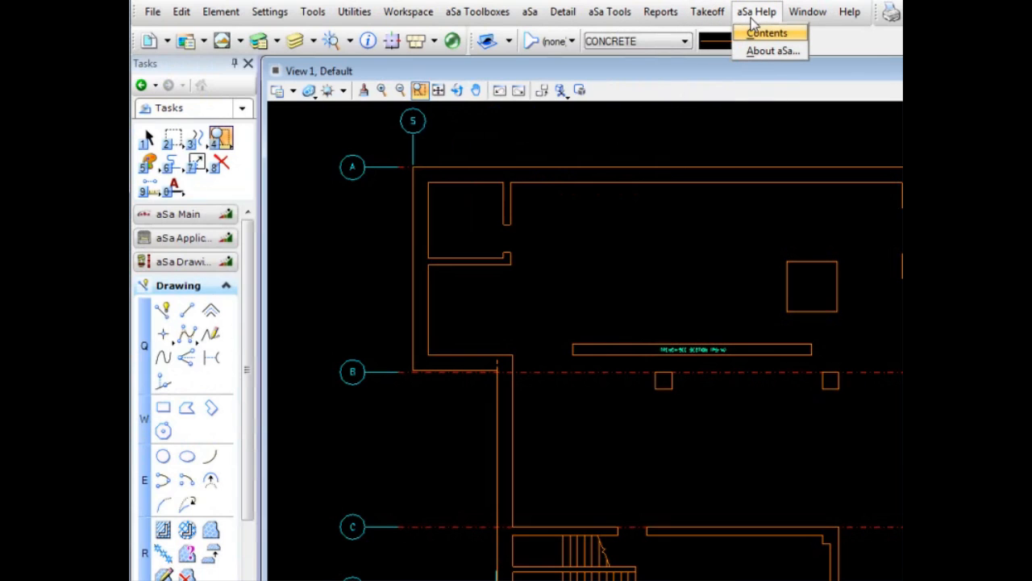
pyautogui.click(563, 12)
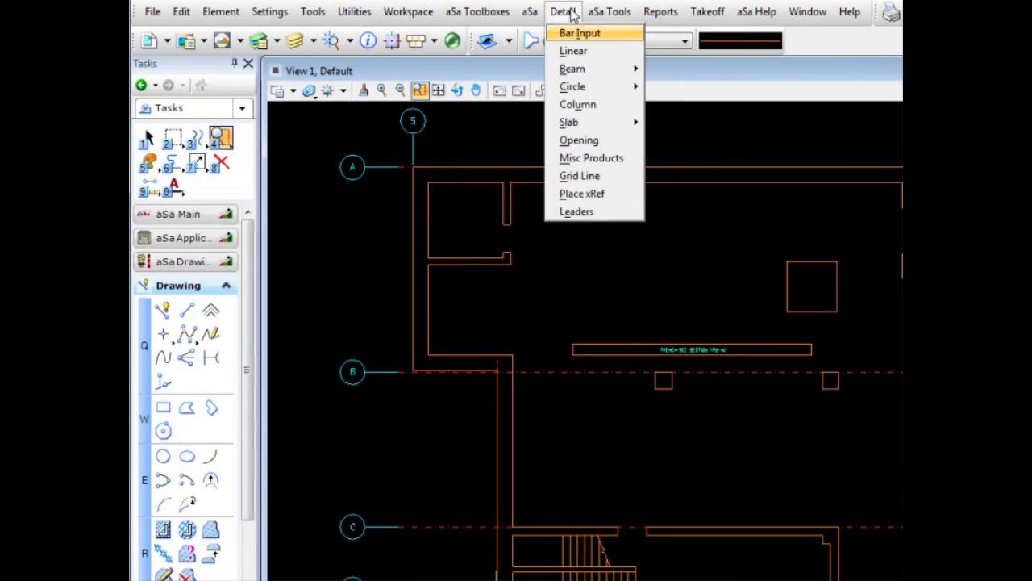
pyautogui.moveTo(728, 143)
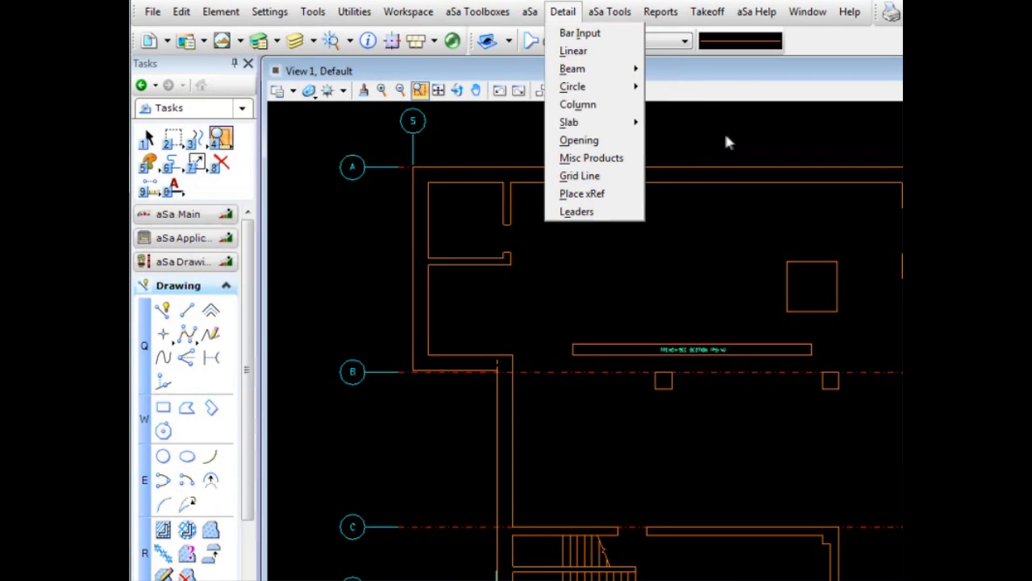
pyautogui.moveTo(676, 137)
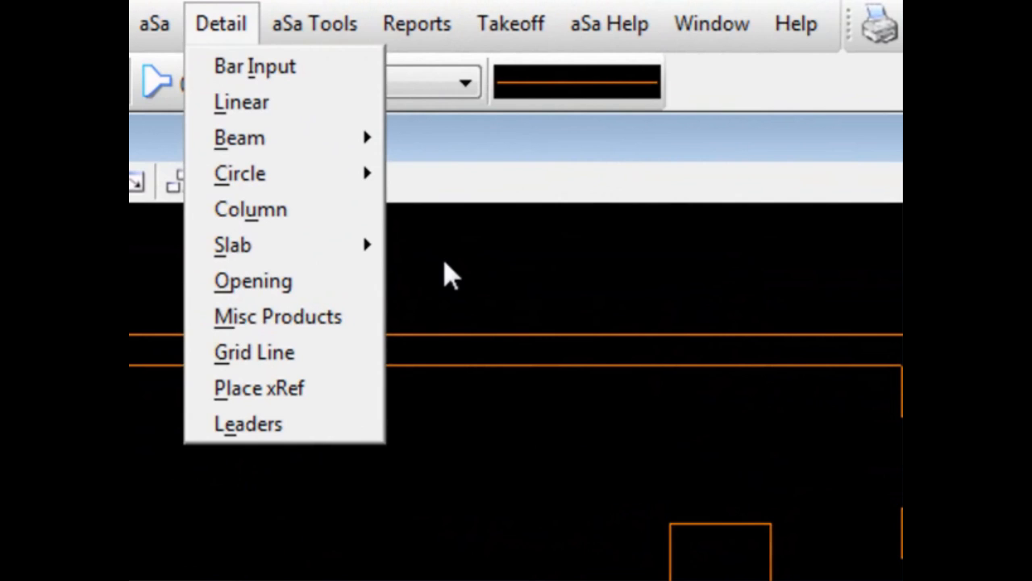
pyautogui.moveTo(275, 210)
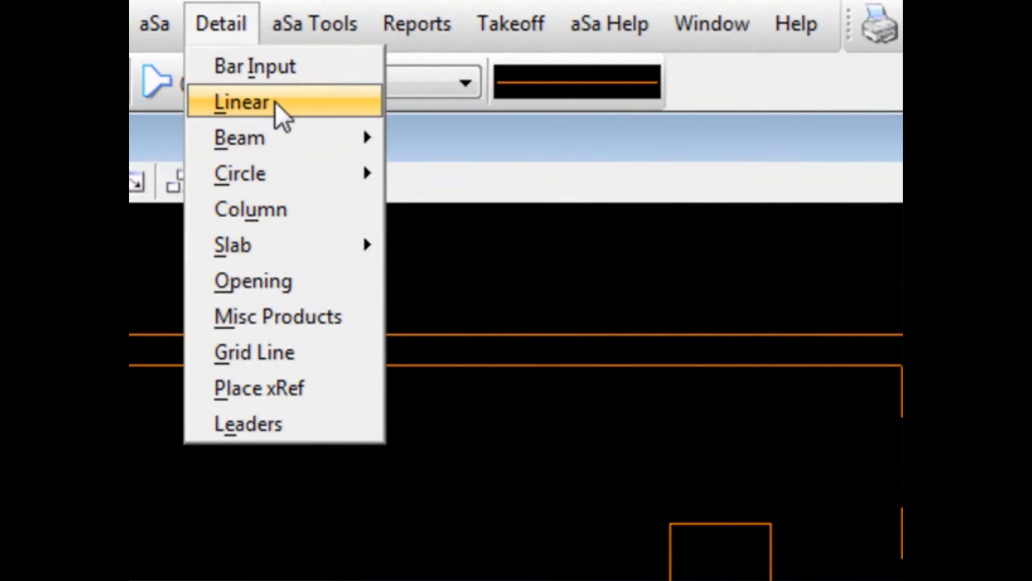
# Start the aSa Linear rebar tool from the Detail menu in Area mode.
pyautogui.click(241, 102)
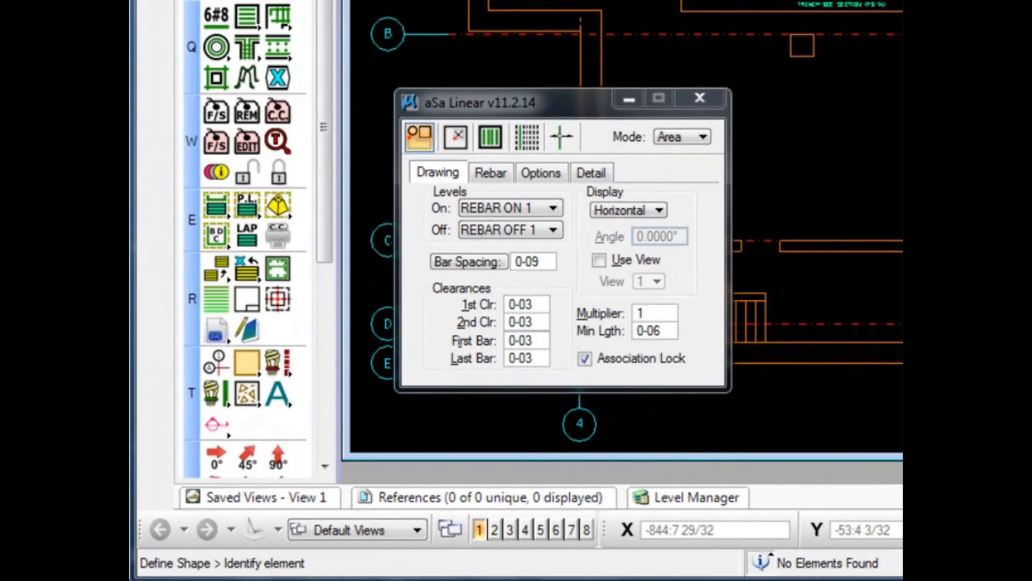
# Page through the aSa Linear dialog to the Detail tab's bar layout options.
pyautogui.click(490, 172)
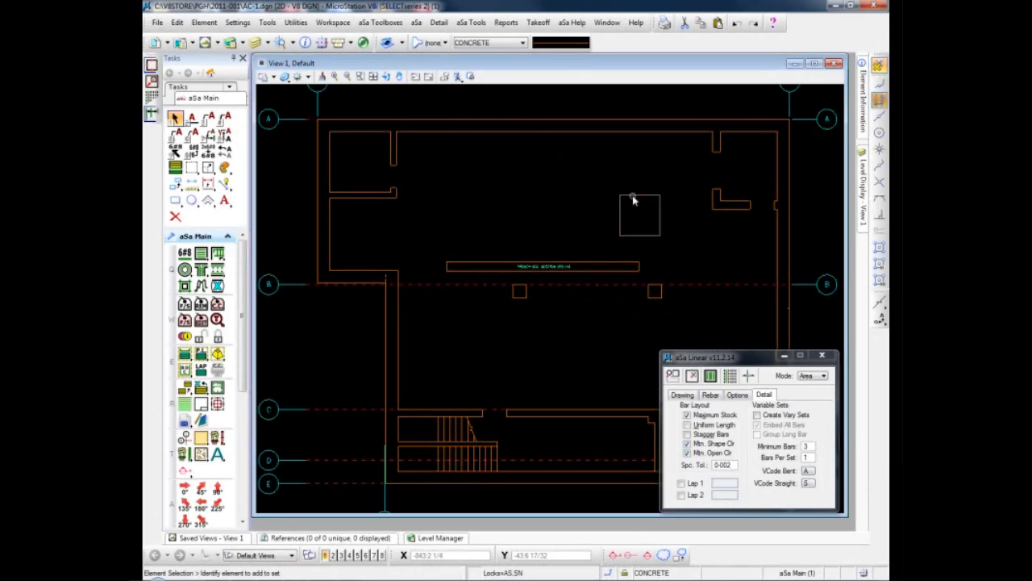
# Fill the slab outline with BASE SLAB BOT MAT linear bar sets.
pyautogui.click(640, 215)
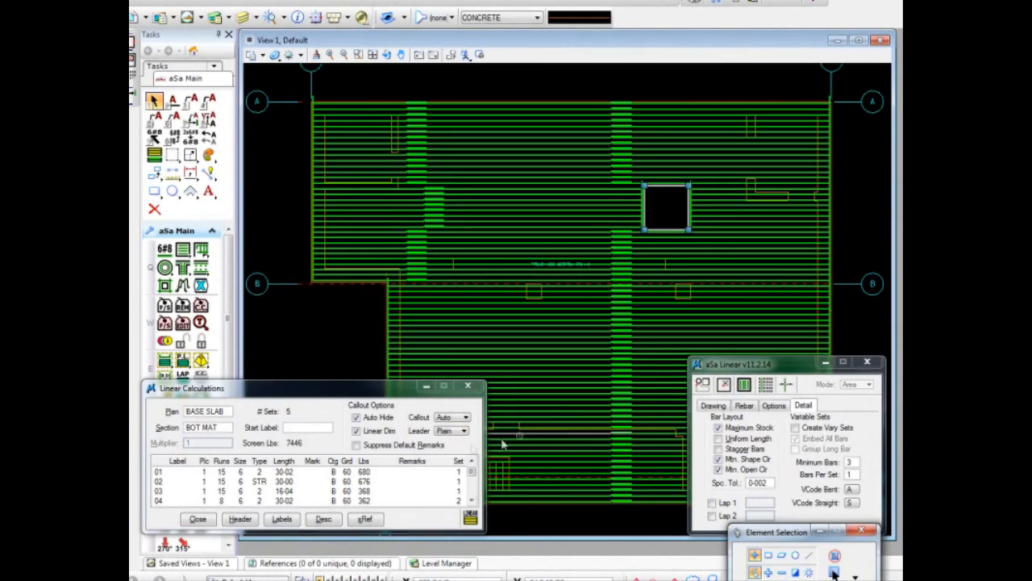
pyautogui.click(206, 411)
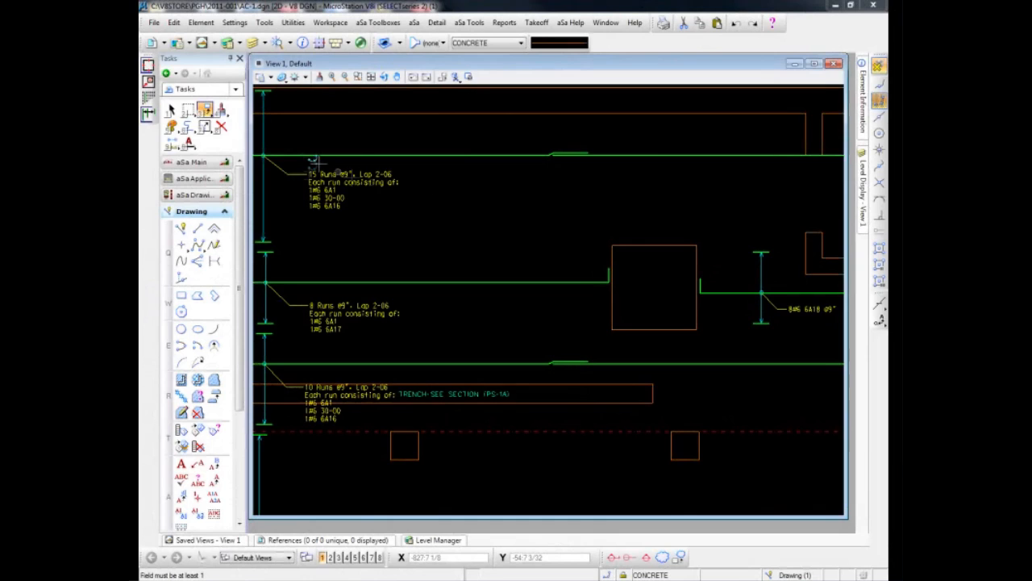
# Move the slab opening and recalculate the rebar area with Original Area's Settings.
pyautogui.click(205, 111)
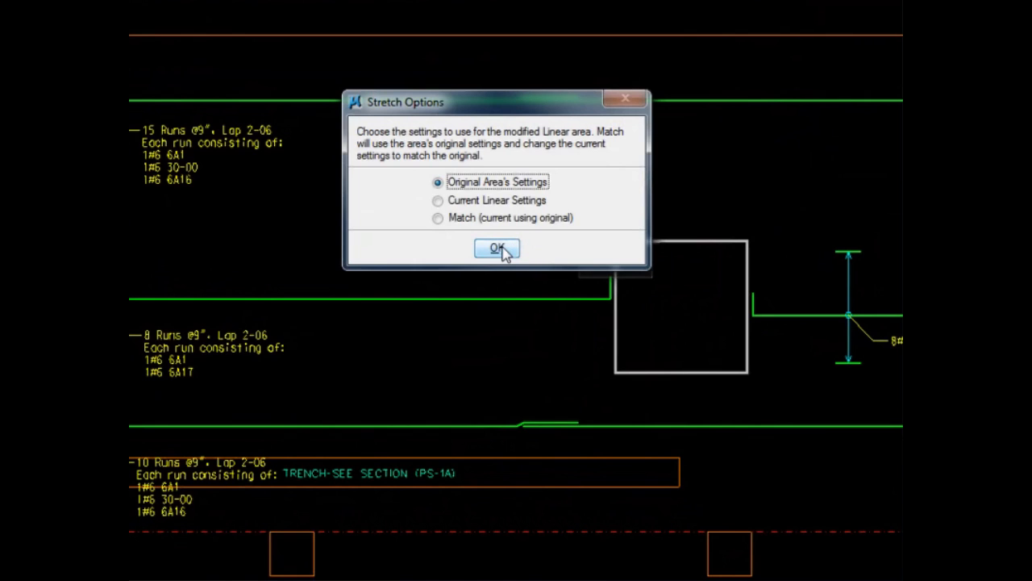
pyautogui.click(497, 247)
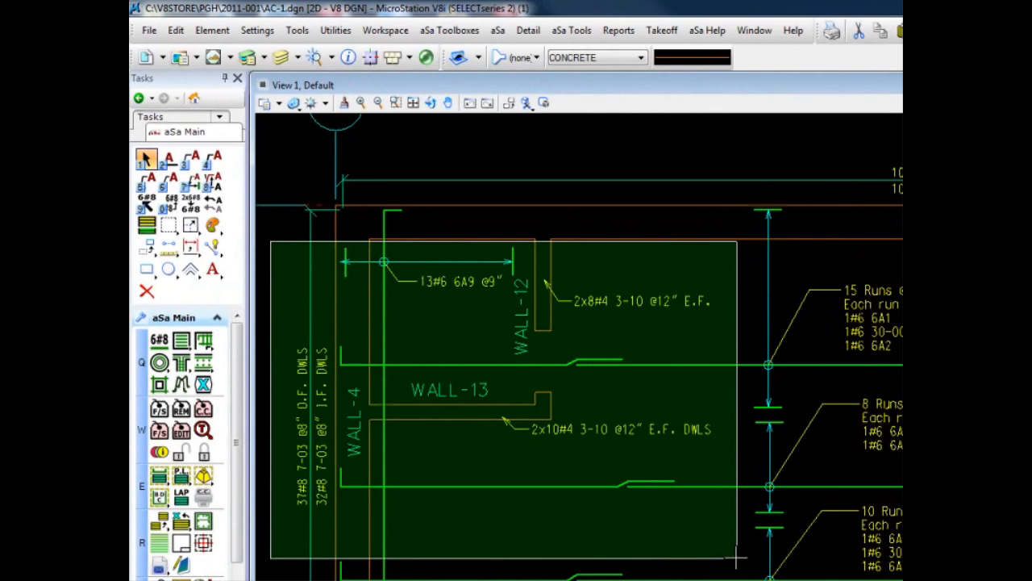
pyautogui.moveTo(704, 535)
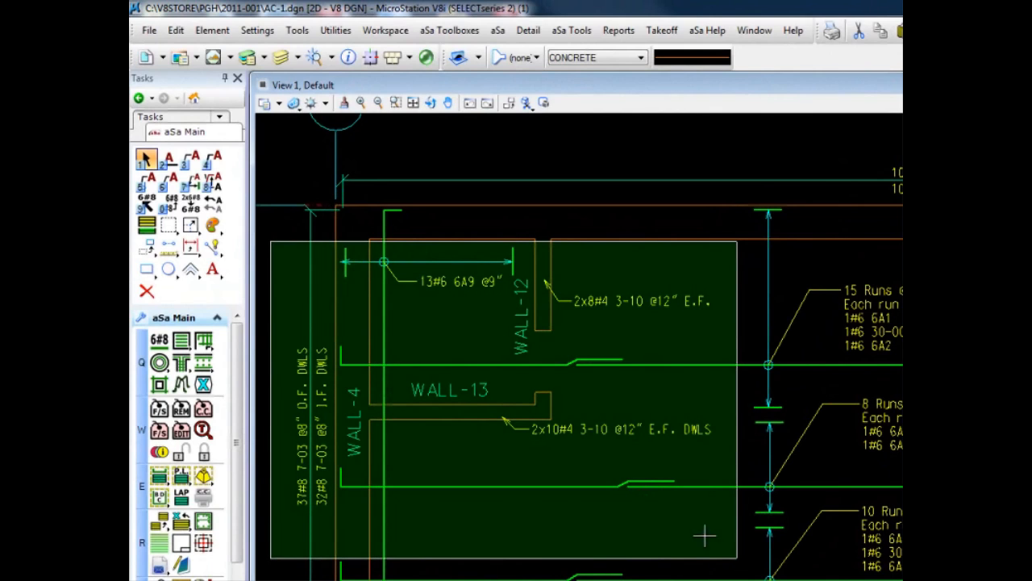
pyautogui.moveTo(496, 468)
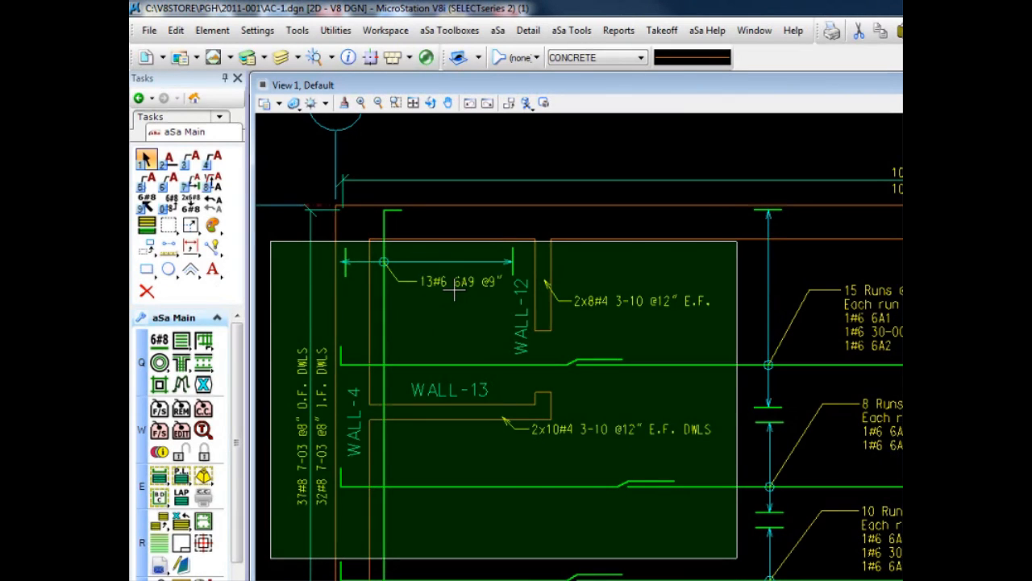
pyautogui.moveTo(159, 408)
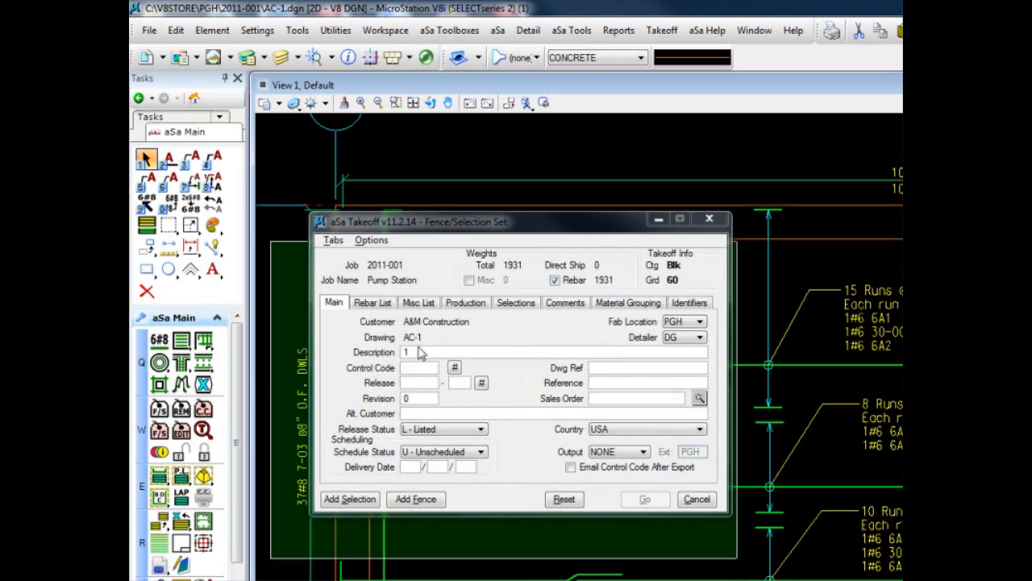
# Enter description WALL DWLS and control code 29Q on the aSa Takeoff Main tab.
pyautogui.click(420, 351)
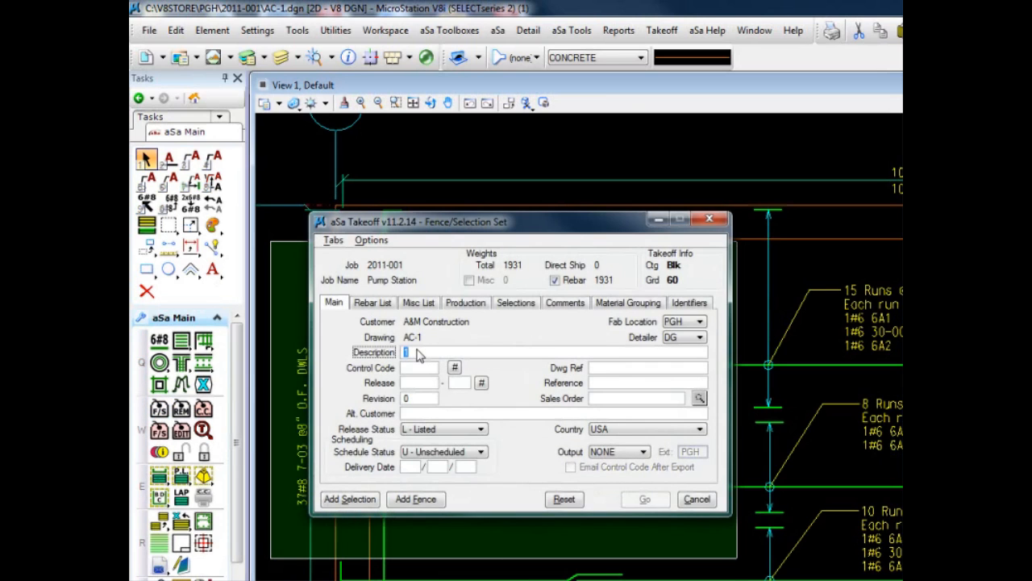
pyautogui.write('WALL DWLS')
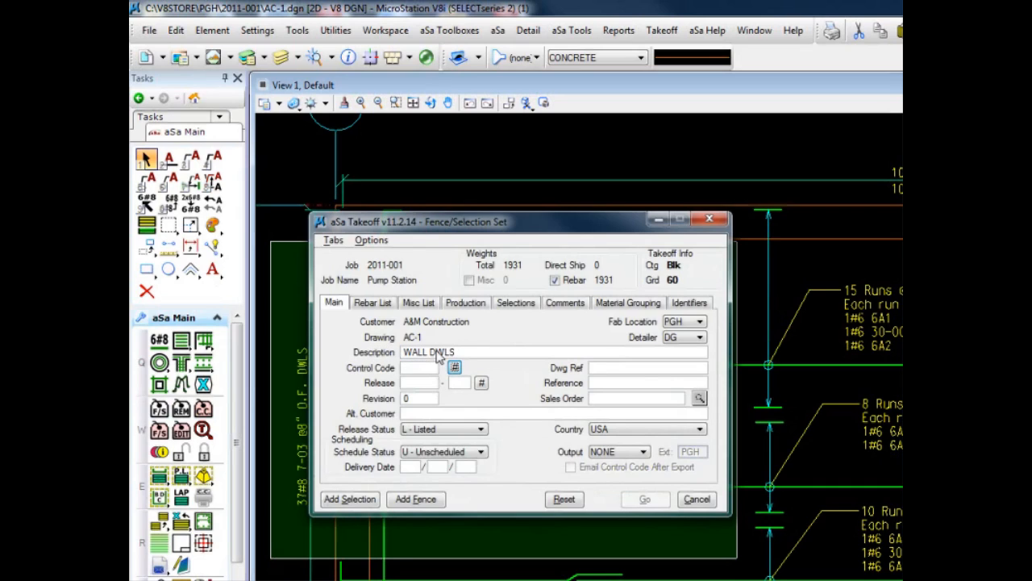
pyautogui.write('29Q')
pyautogui.write('4')
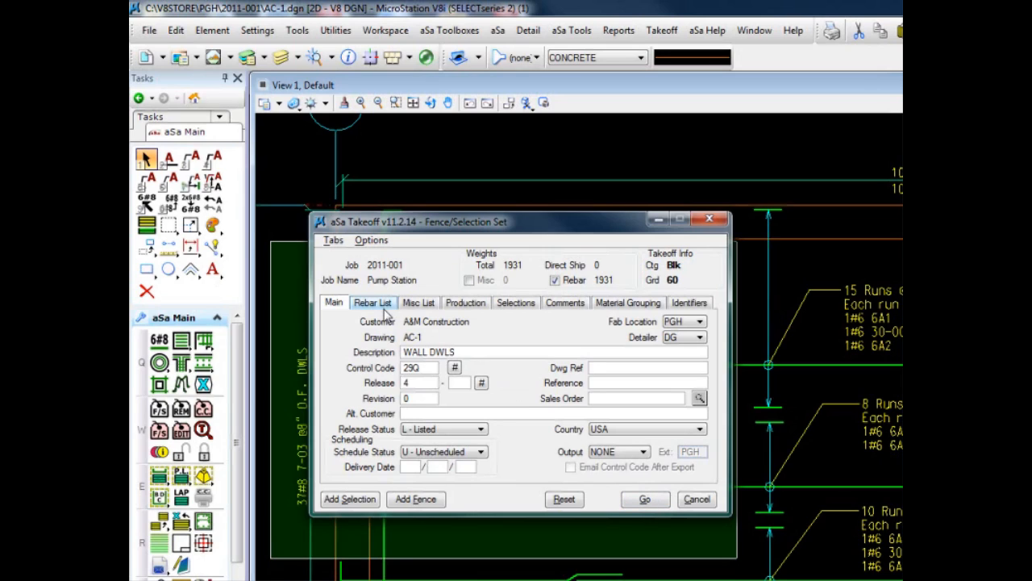
pyautogui.moveTo(385, 315)
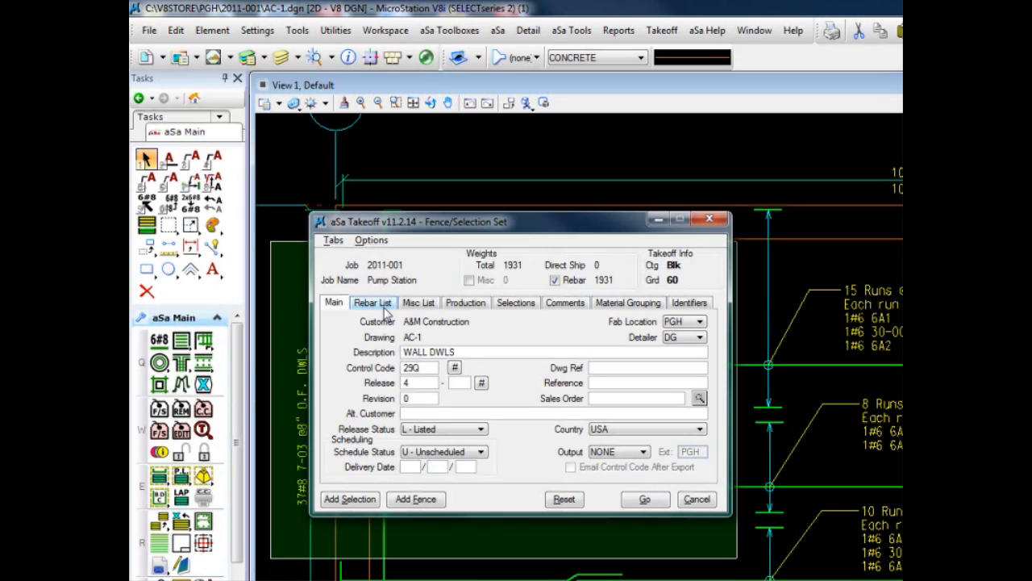
pyautogui.moveTo(386, 315)
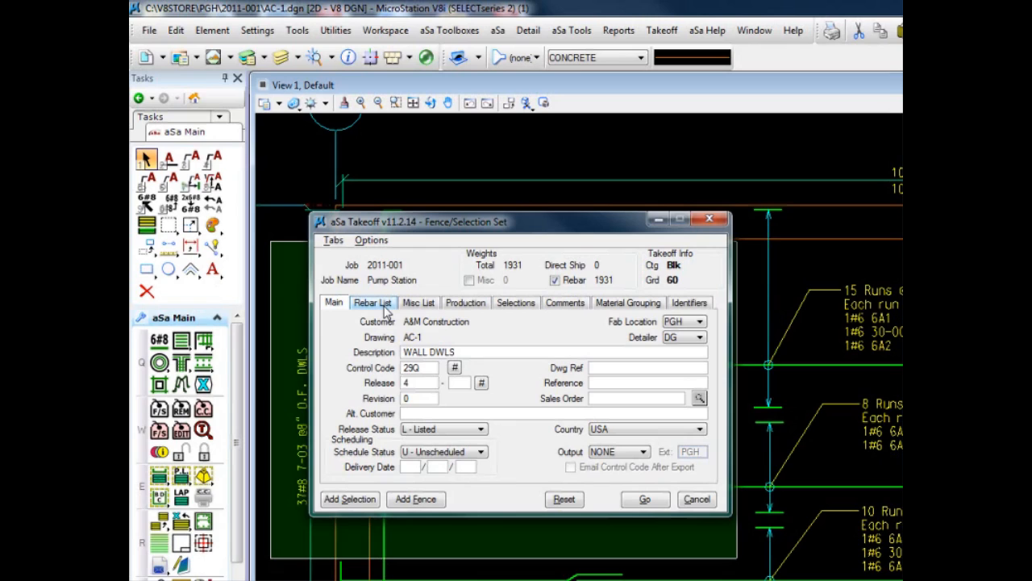
# Show the takeoff's rebar list of five dowel groups, including 13 #6 bars mark 6A9.
pyautogui.click(371, 302)
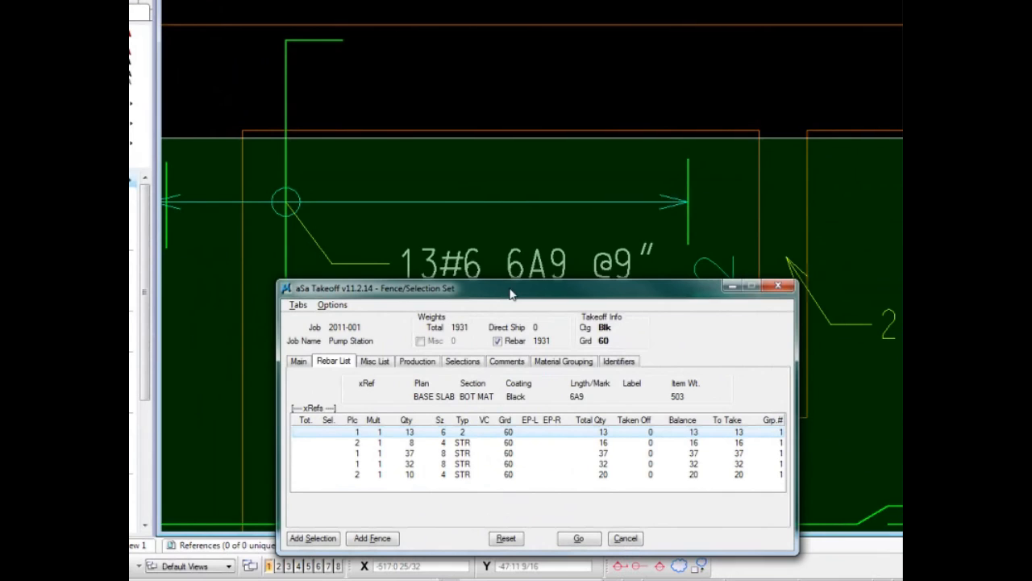
pyautogui.moveTo(742, 439)
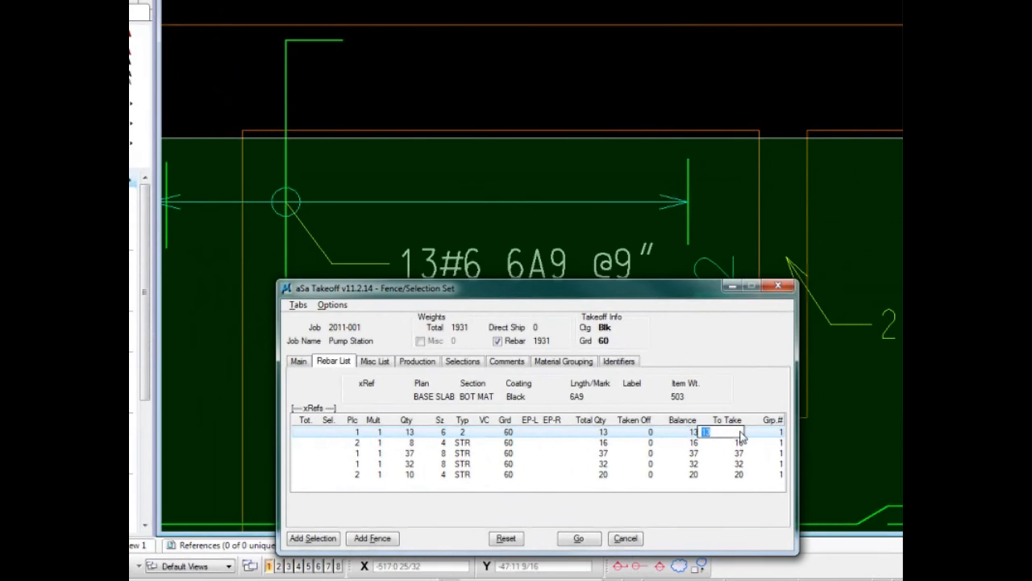
pyautogui.moveTo(724, 439)
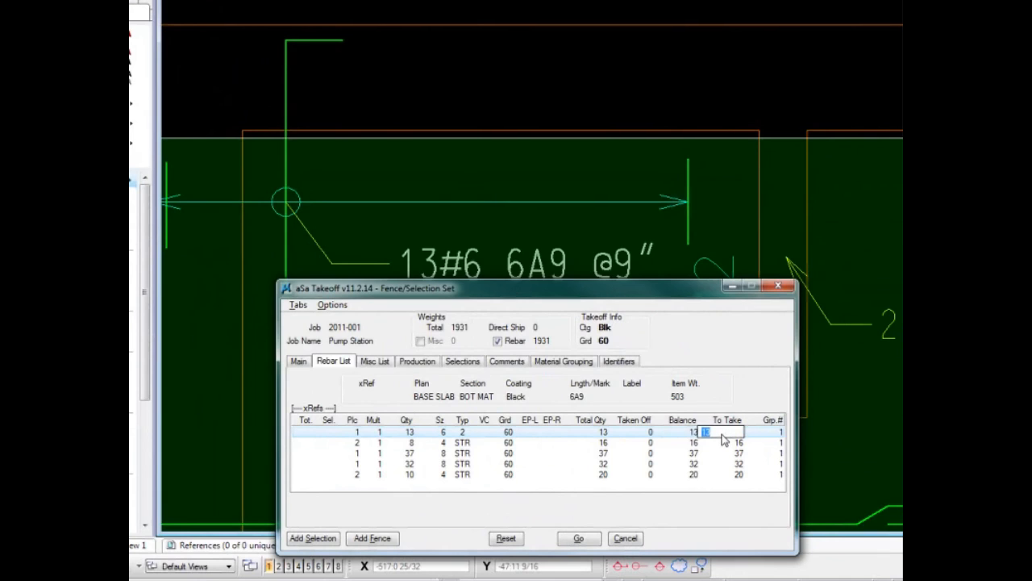